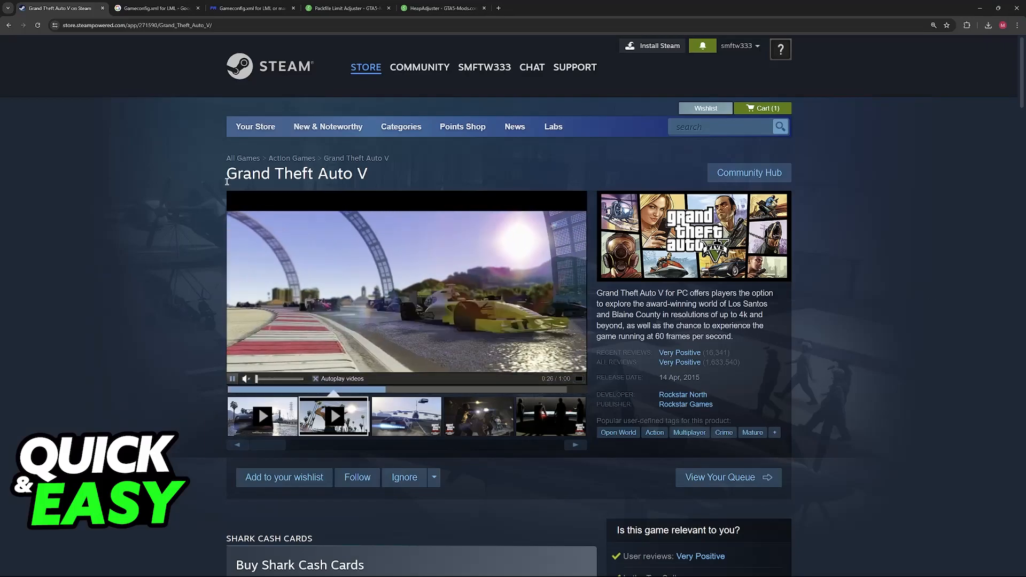
- Review the RDE Team Gameconfig.xml for LML download page, then go back to the search results
{"action": "left_click", "coordinate": [155, 7]}
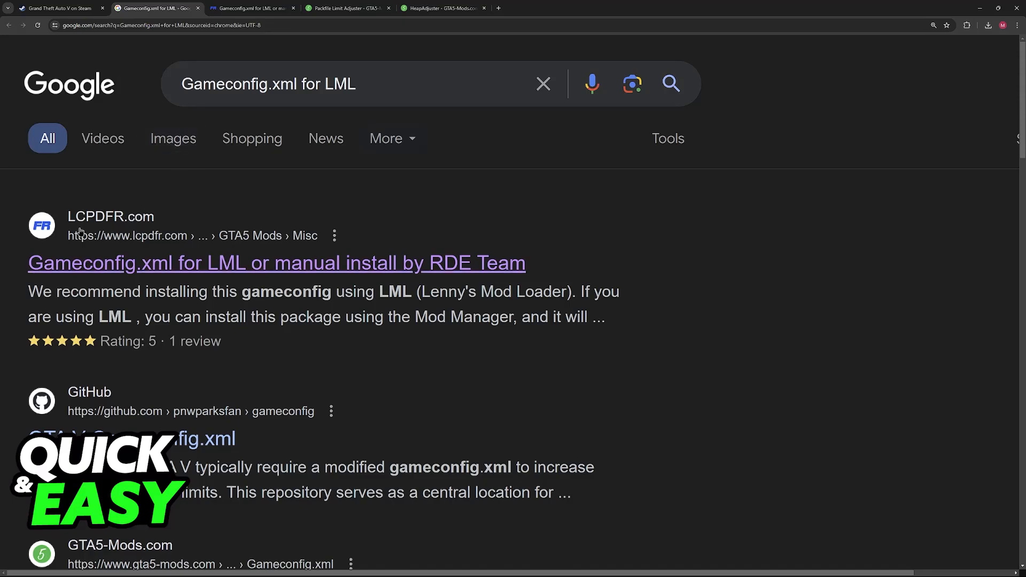
{"action": "left_click", "coordinate": [276, 263]}
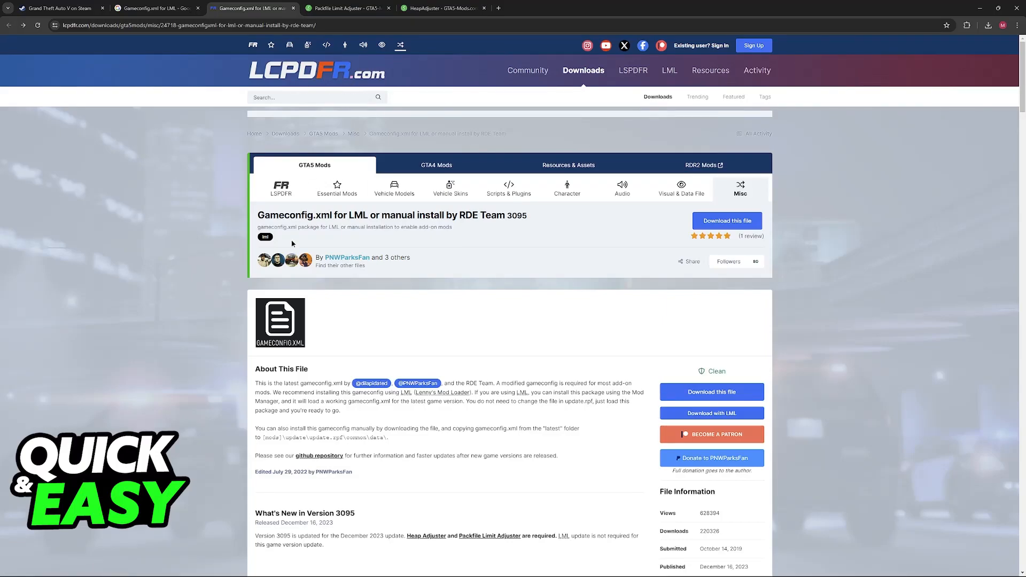
{"action": "double_click", "coordinate": [287, 215]}
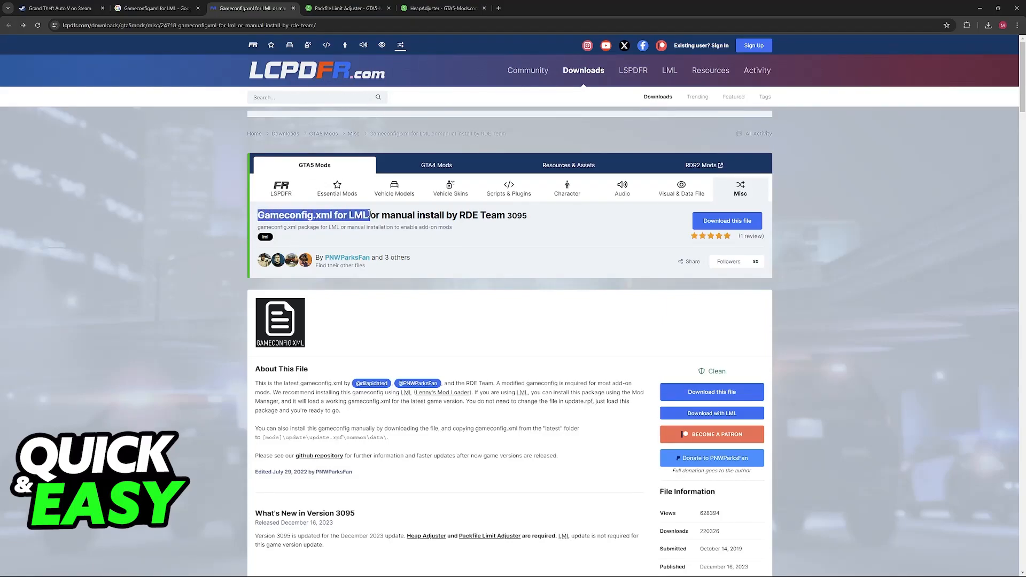
{"action": "left_click", "coordinate": [155, 7]}
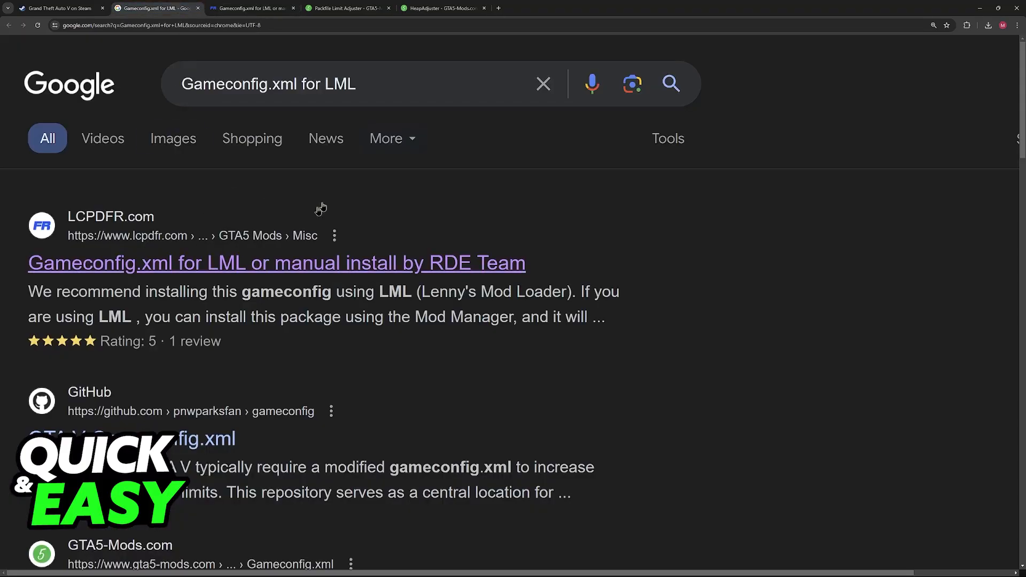
- Look over the HeapAdjuster and Packfile Limit Adjuster mod pages, then the gameconfig page again
{"action": "left_click", "coordinate": [346, 7]}
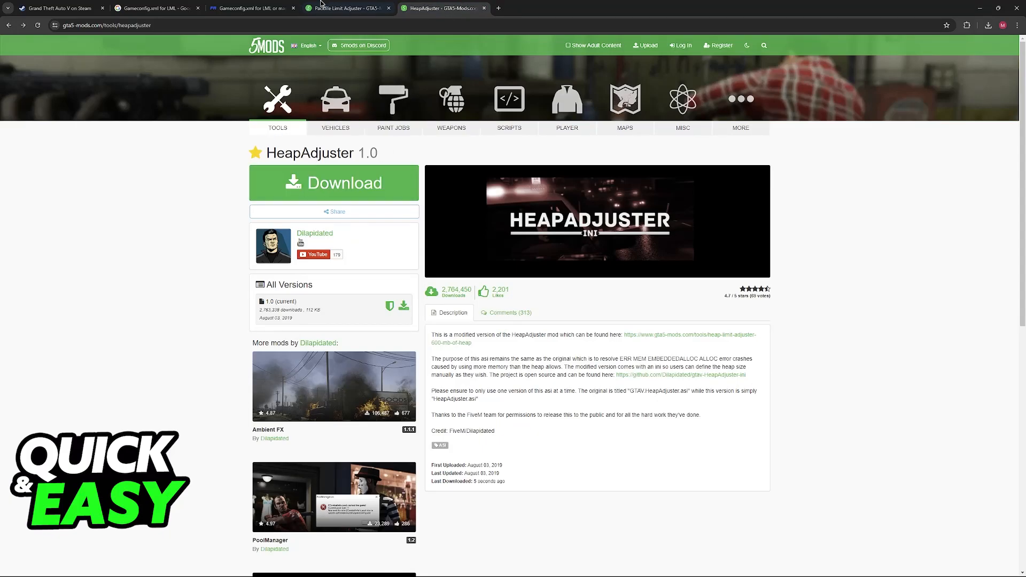
{"action": "left_click", "coordinate": [347, 7]}
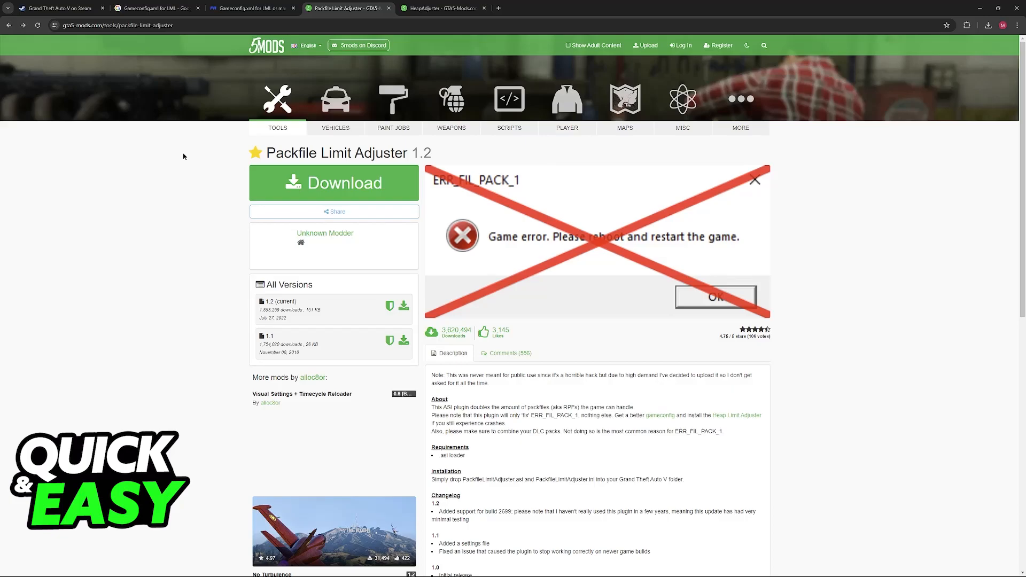
{"action": "left_click", "coordinate": [444, 8]}
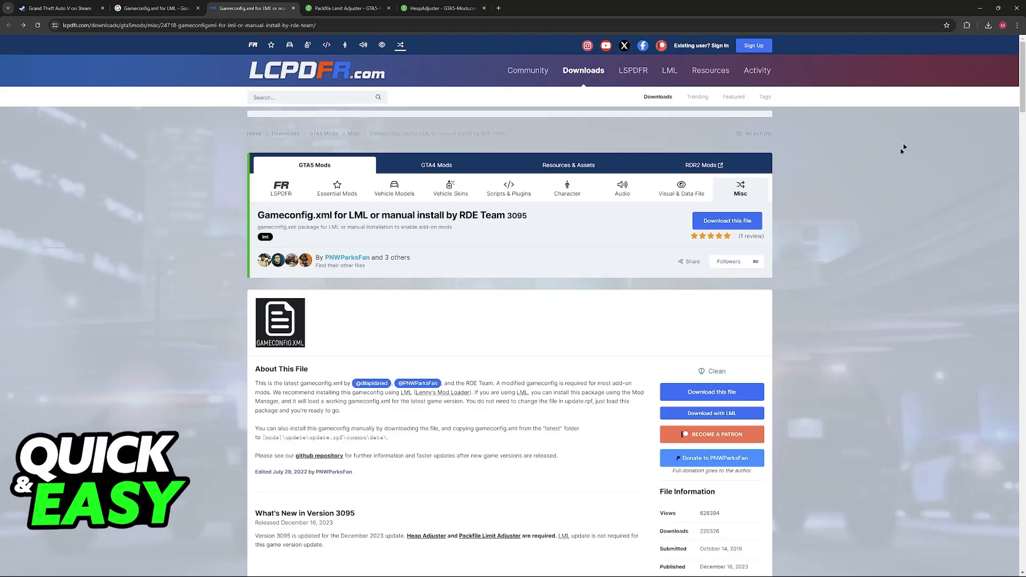
{"action": "mouse_move", "coordinate": [844, 575]}
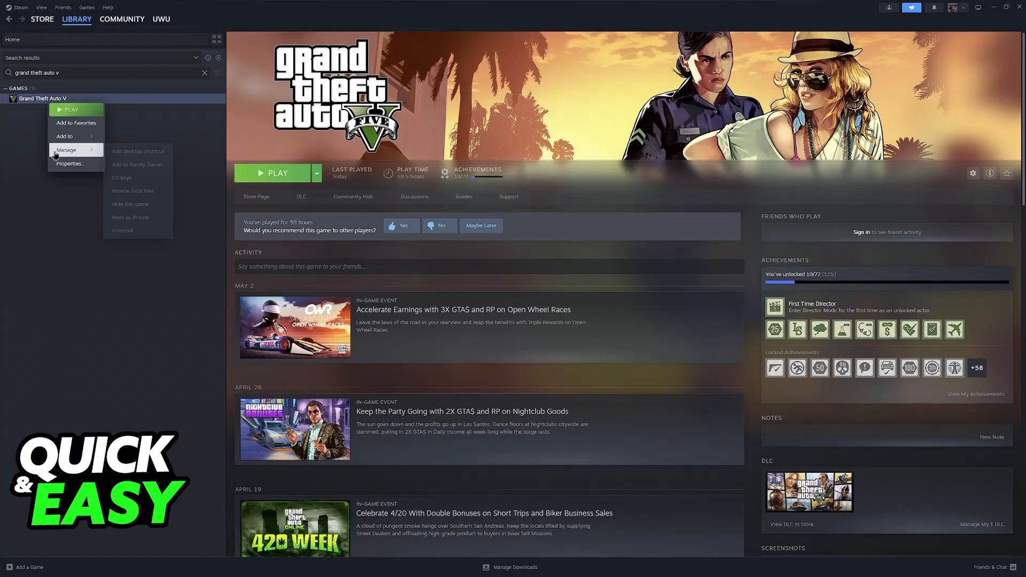
- Browse Grand Theft Auto V's local files from Steam and bring up the adjuster archives
{"action": "left_click", "coordinate": [132, 190]}
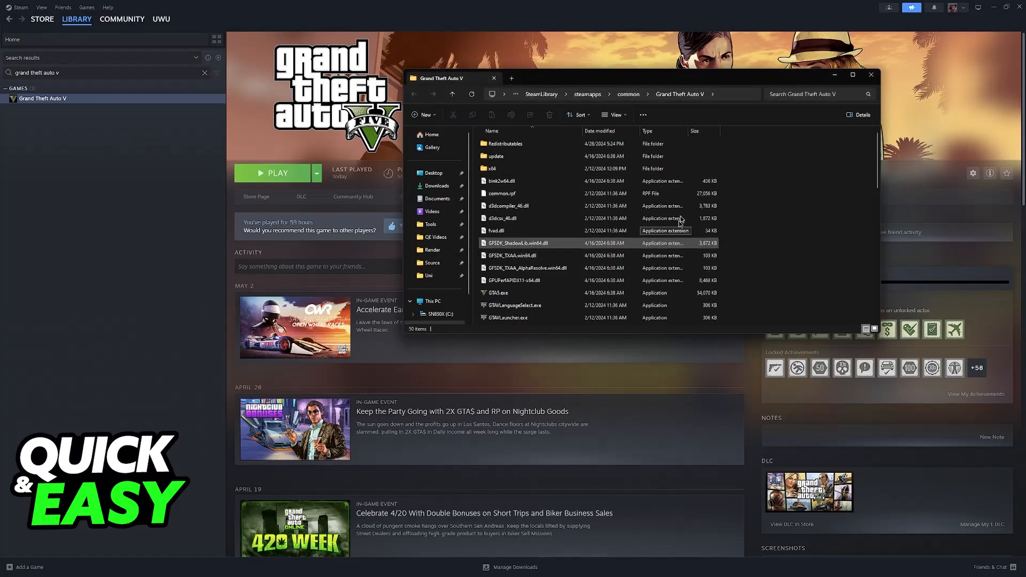
{"action": "left_click", "coordinate": [501, 181]}
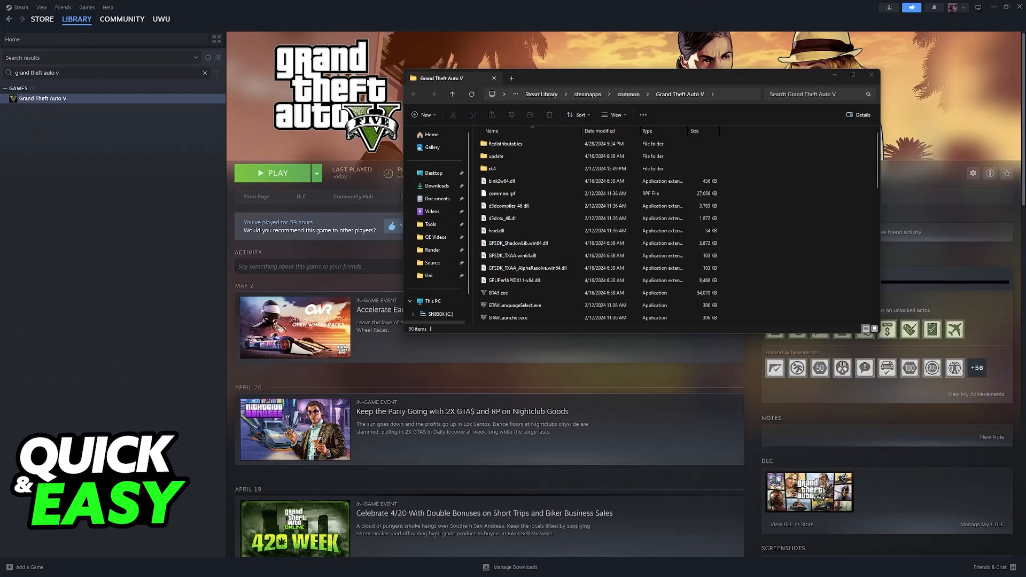
{"action": "mouse_move", "coordinate": [897, 468]}
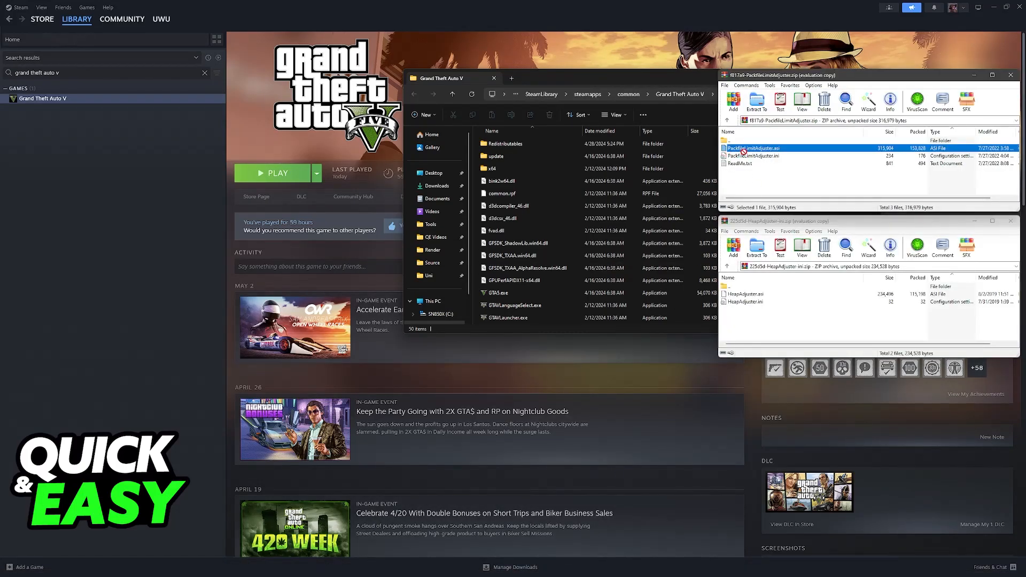
- Select PackfileLimitAdjuster.asi inside the WinRAR archive
{"action": "left_click", "coordinate": [753, 156]}
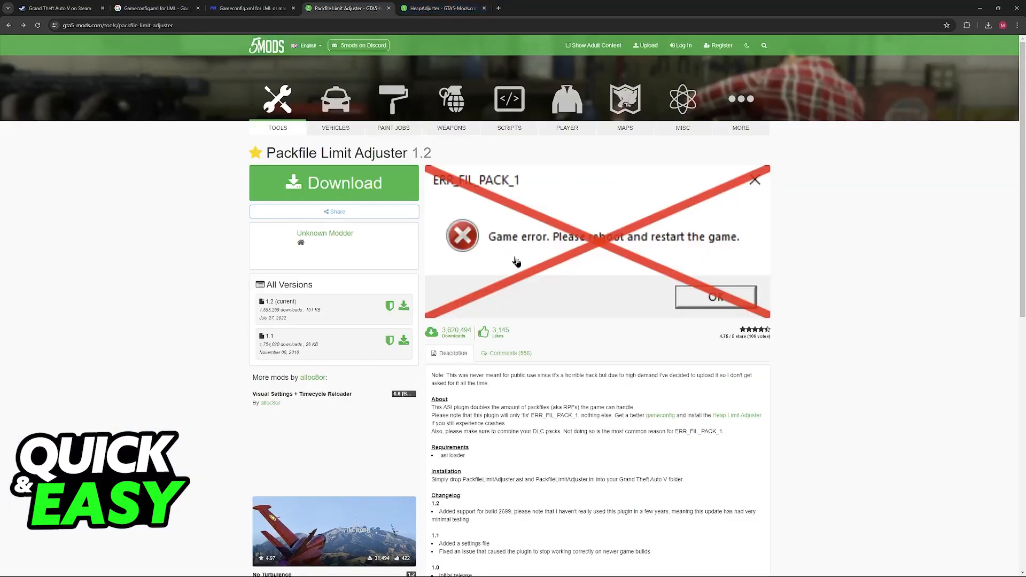
- Highlight HeapAdjuster's description of the ERR MEM EMBEDDEDALLOC error it fixes
{"action": "left_click", "coordinate": [442, 7]}
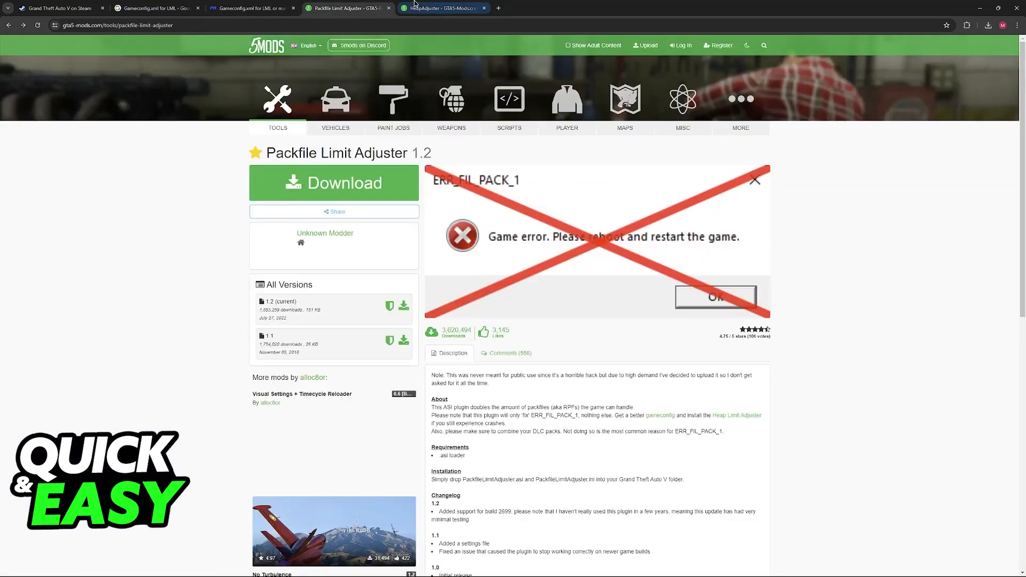
{"action": "left_click", "coordinate": [441, 8]}
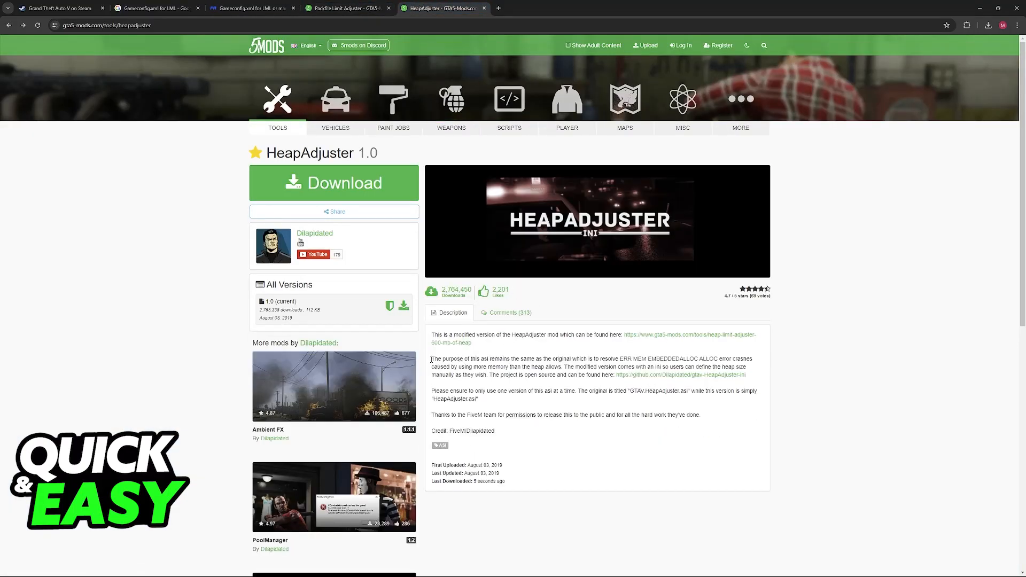
{"action": "left_click_drag", "start_coordinate": [430, 359], "coordinate": [533, 359]}
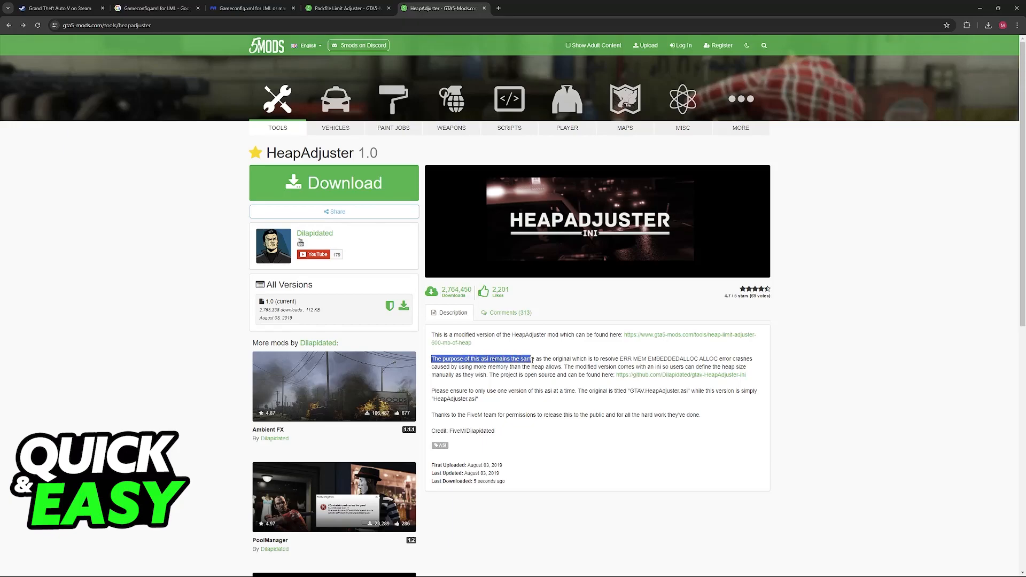
{"action": "left_click_drag", "start_coordinate": [532, 358], "coordinate": [622, 358]}
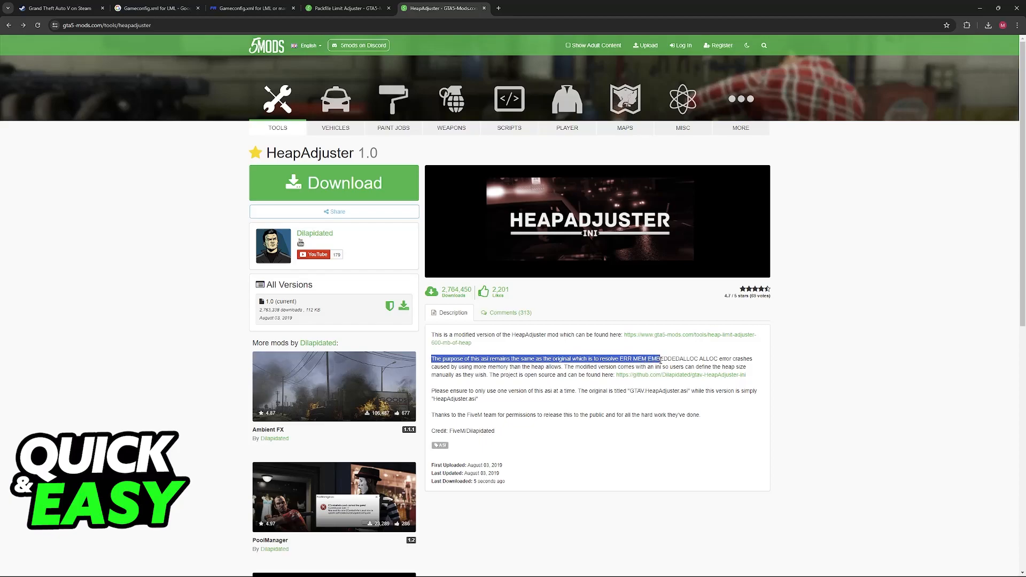
{"action": "left_click_drag", "start_coordinate": [660, 360], "coordinate": [730, 359]}
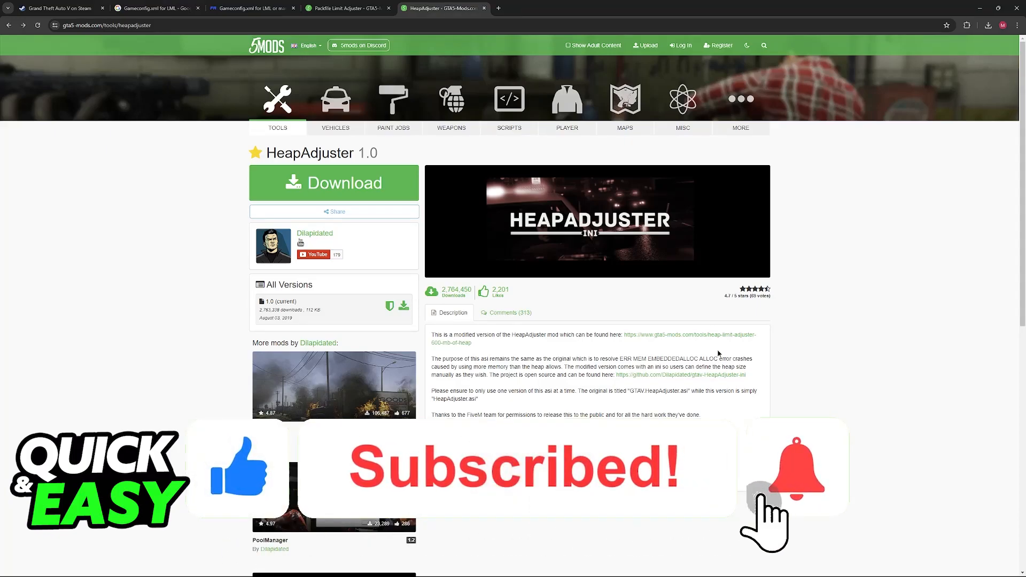
{"action": "left_click", "coordinate": [796, 467]}
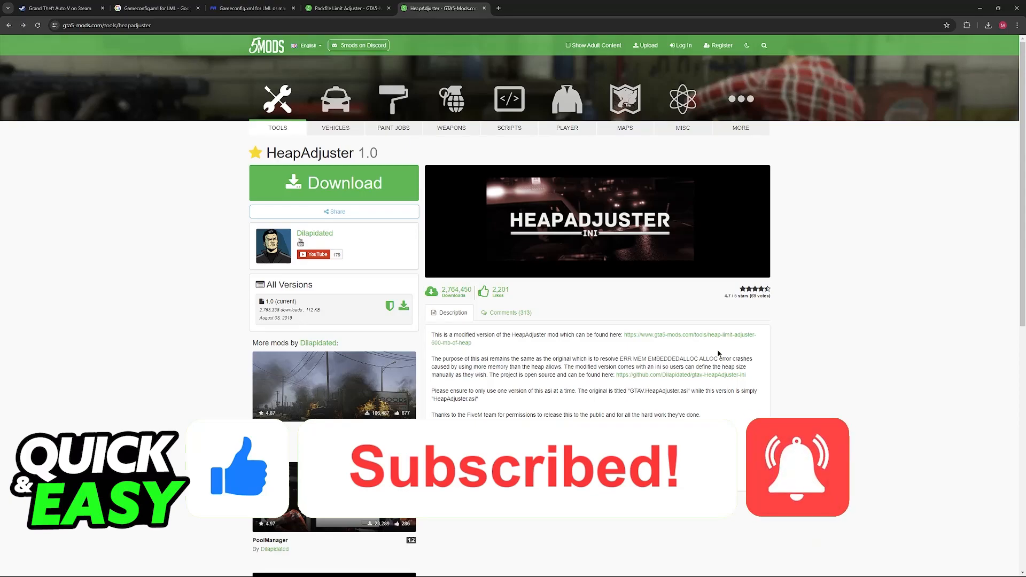